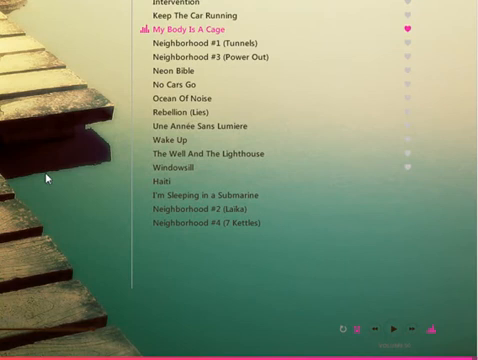
mouse_move(416, 330)
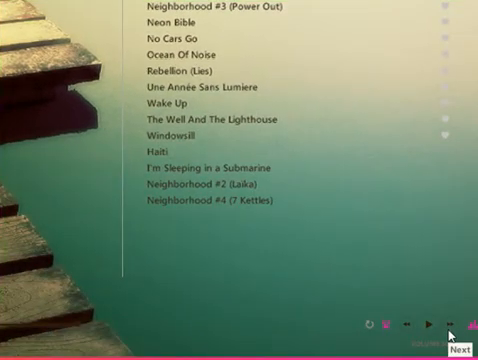
mouse_move(66, 190)
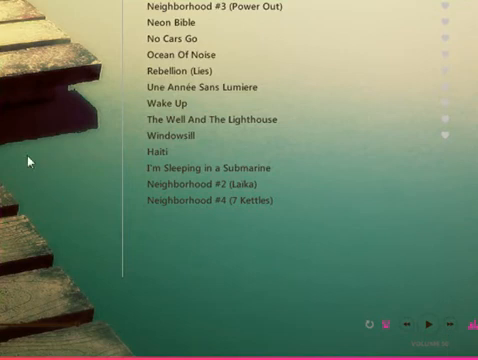
mouse_move(440, 324)
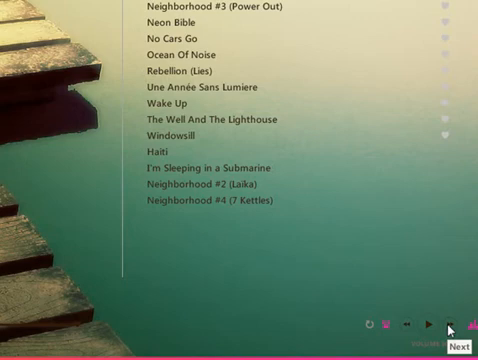
Step: Switch from the compact playlist to the full now-playing screen with artwork beside the track list
click(460, 324)
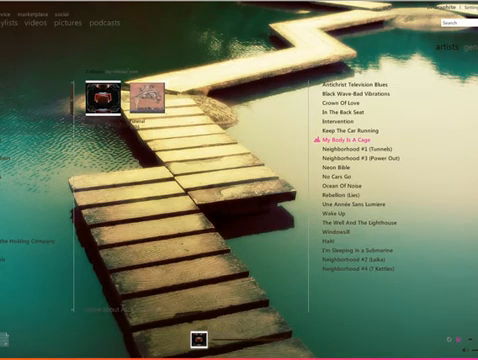
mouse_move(230, 212)
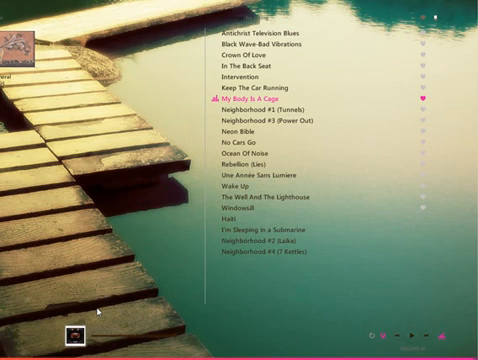
mouse_move(446, 328)
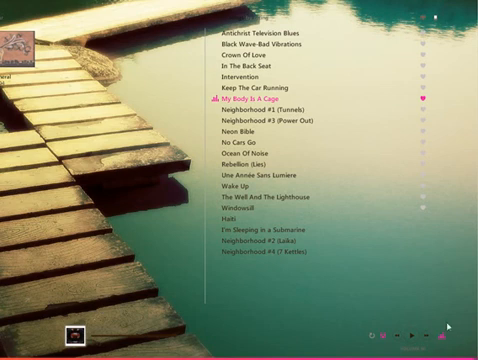